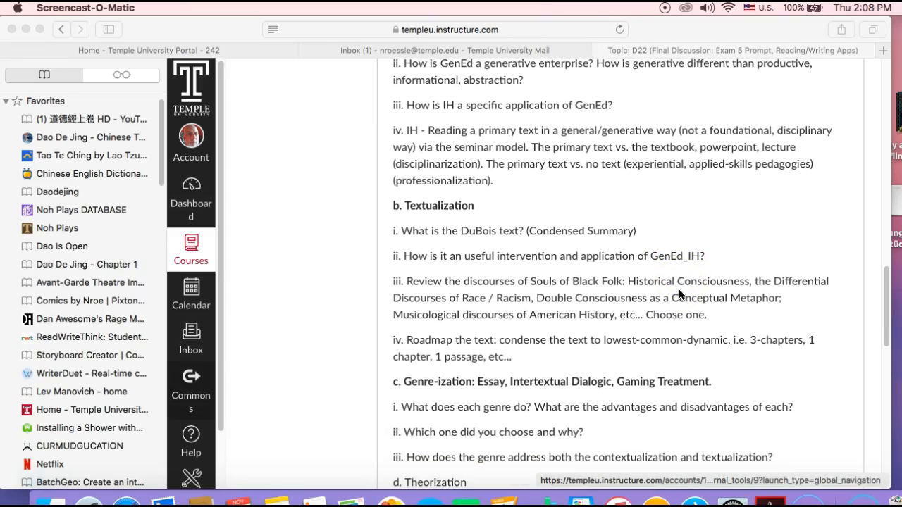
pyautogui.scroll(-3)
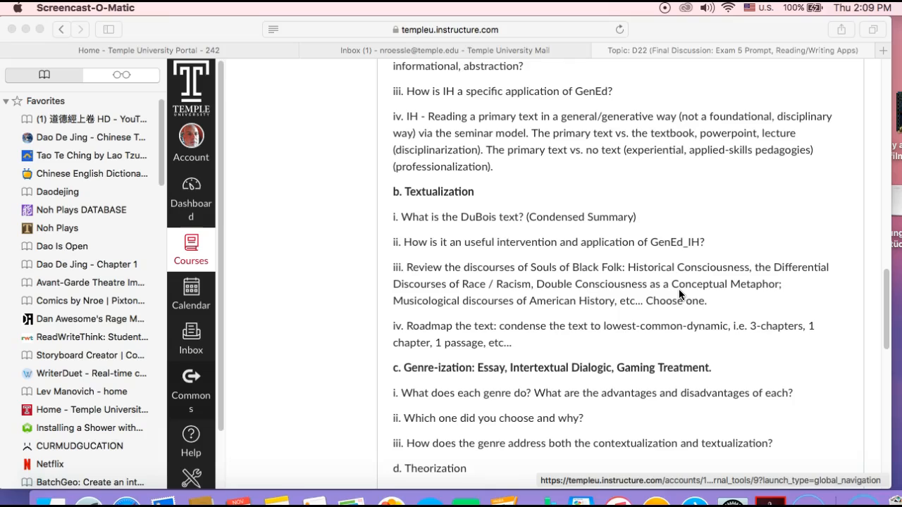
pyautogui.scroll(-3)
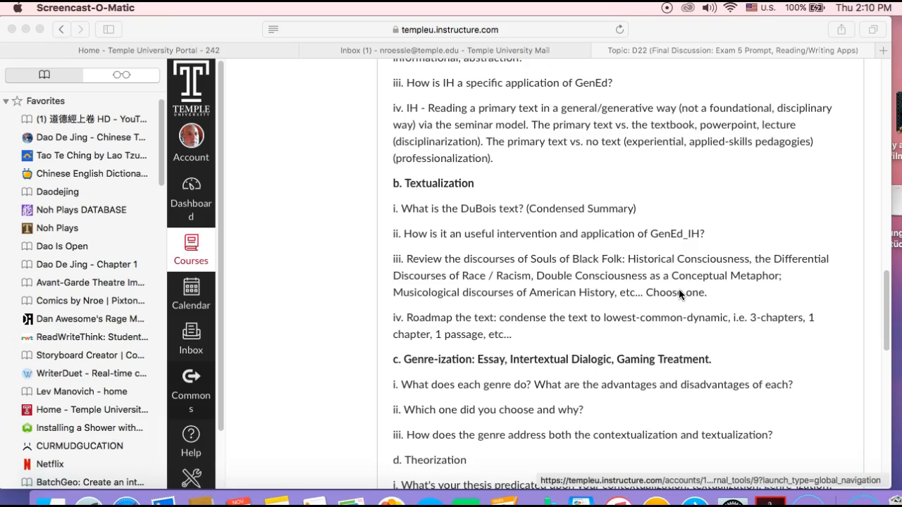
pyautogui.scroll(-3)
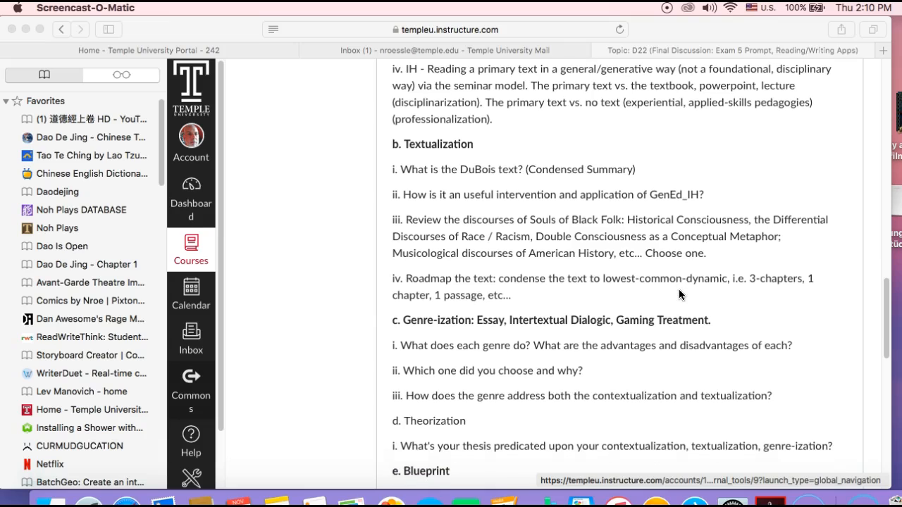
pyautogui.scroll(-3)
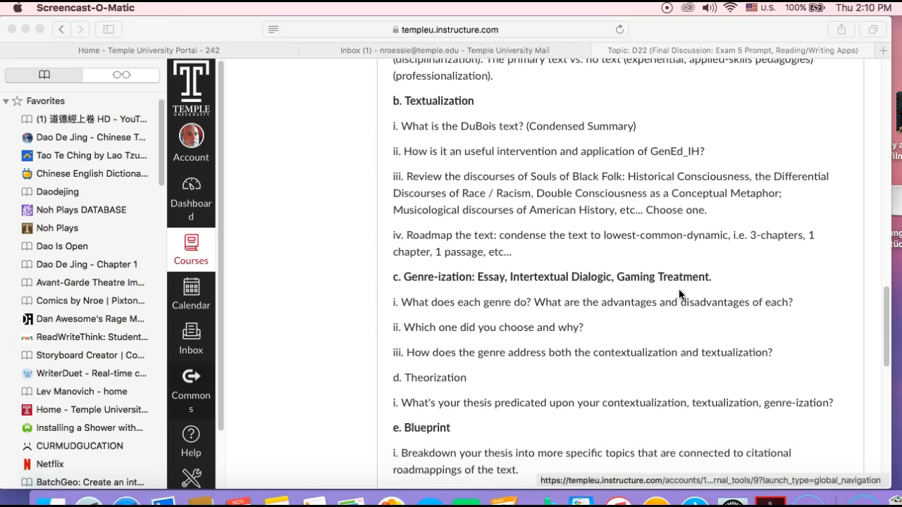
pyautogui.scroll(-3)
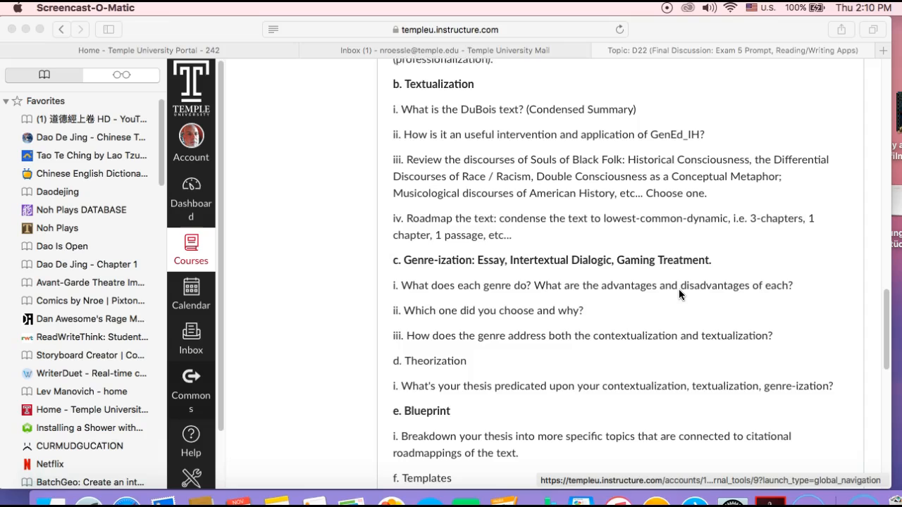
pyautogui.scroll(-3)
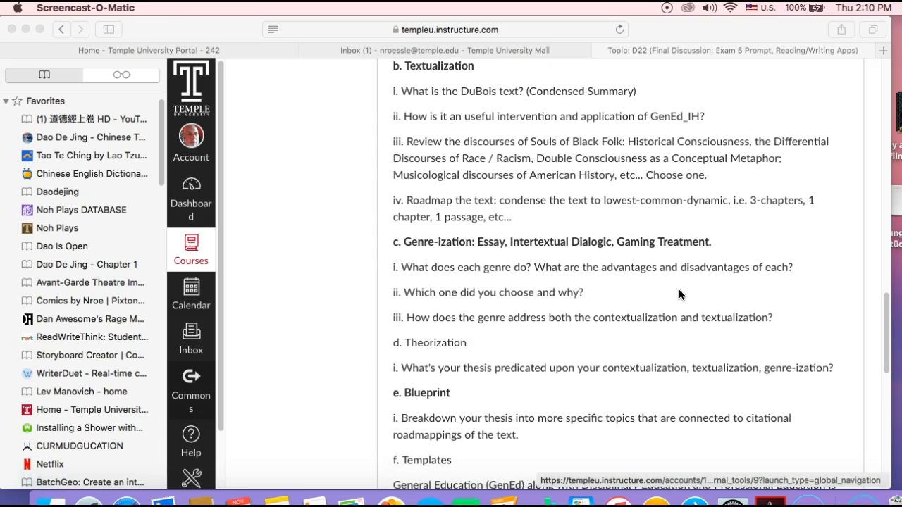
pyautogui.scroll(-3)
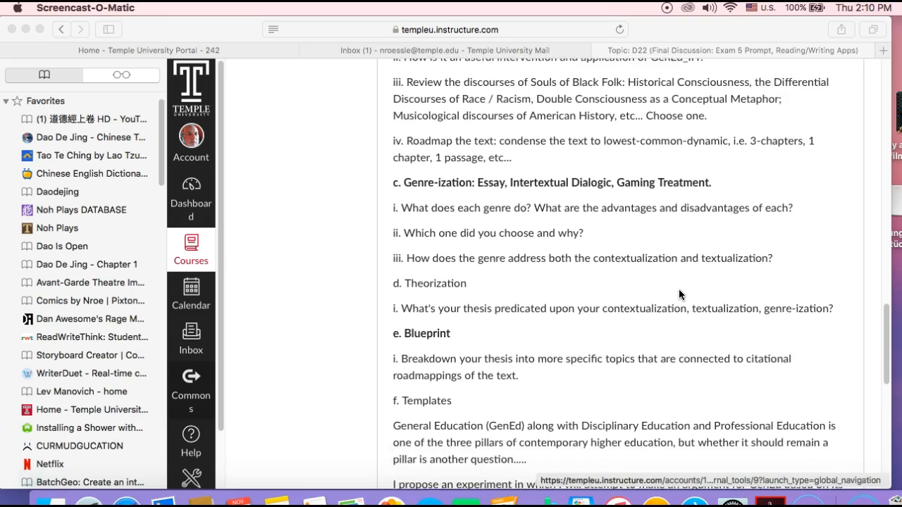
pyautogui.scroll(-3)
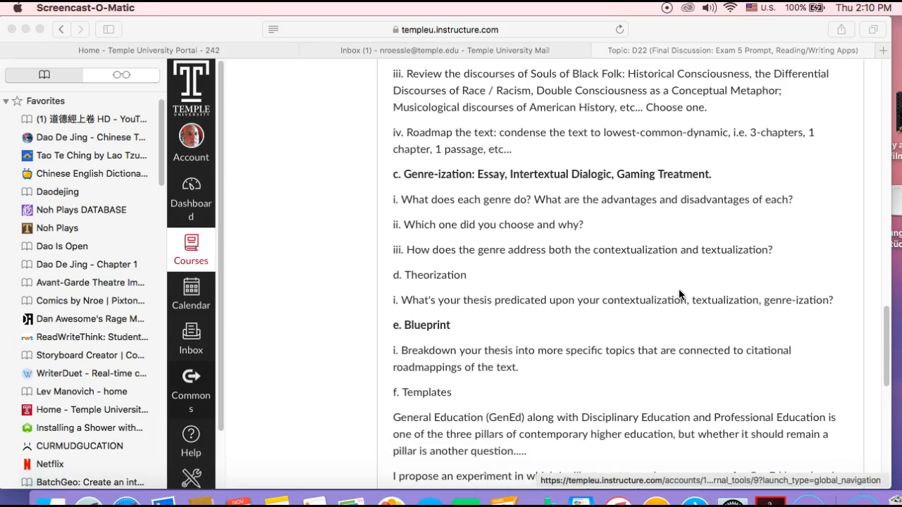